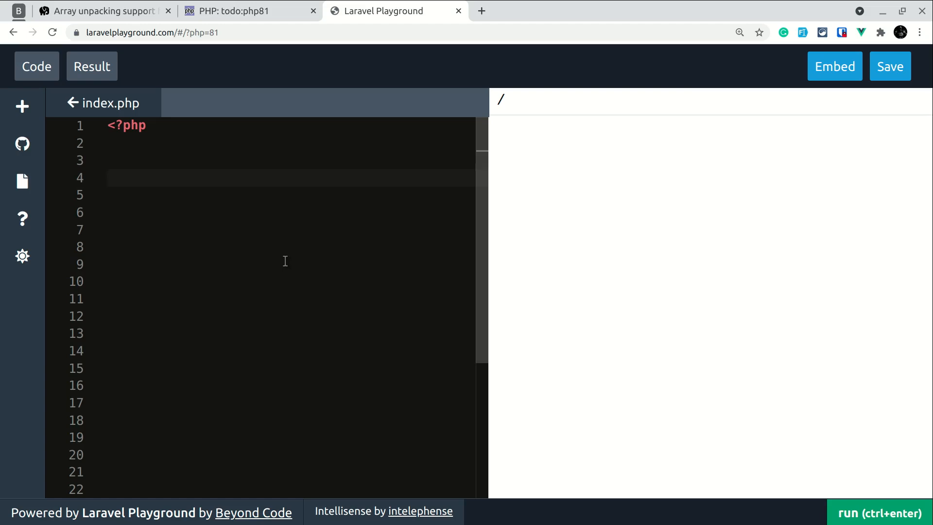
Type $arr1 = [1, 2, 3]; and $arr2 = [3, 4, 5]; on lines 4 and 5
text($arr1 =)
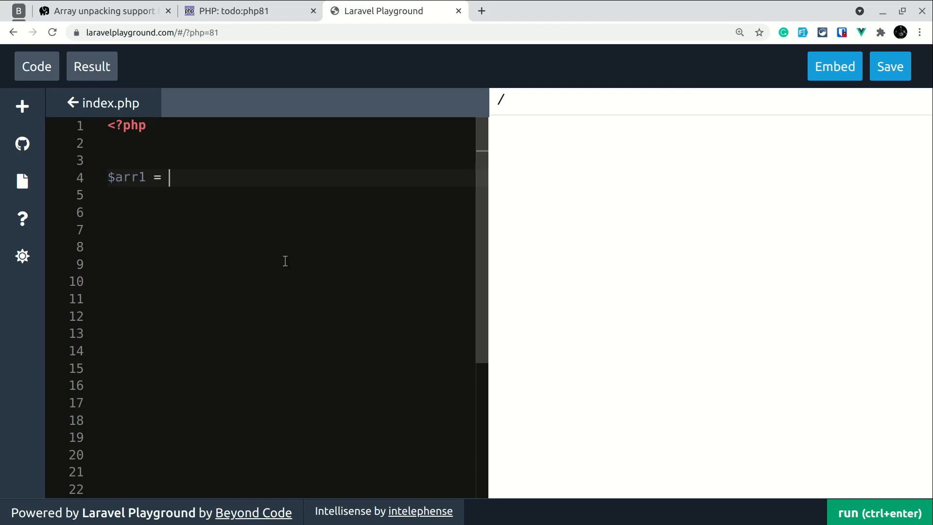
text([1,)
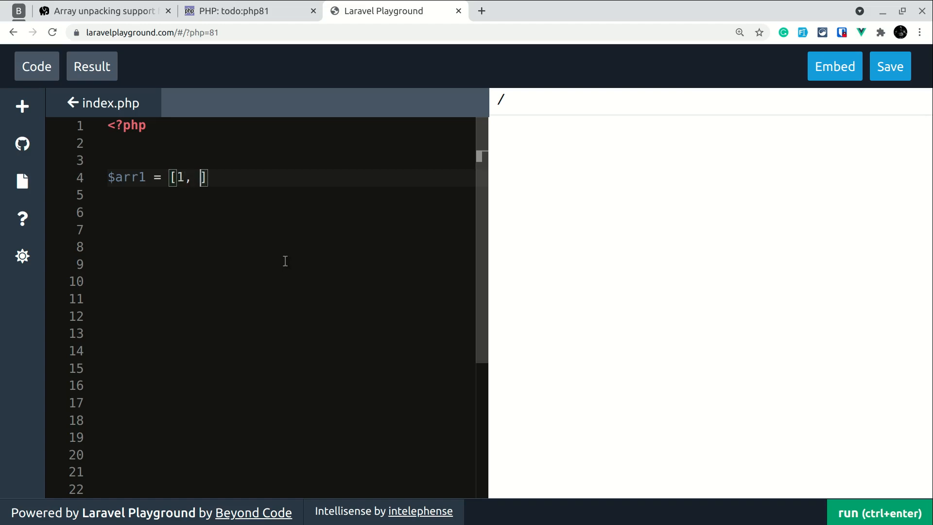
text(2, 3];)
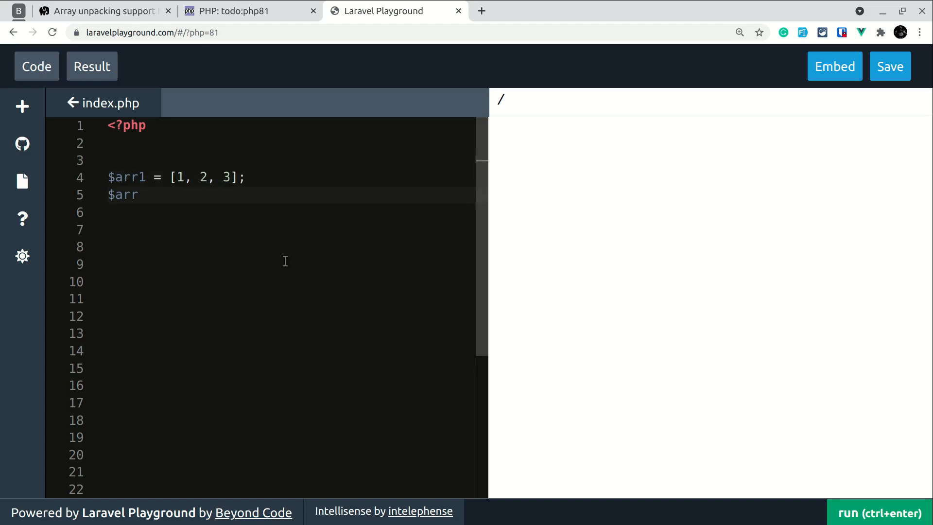
text(2 = [3])
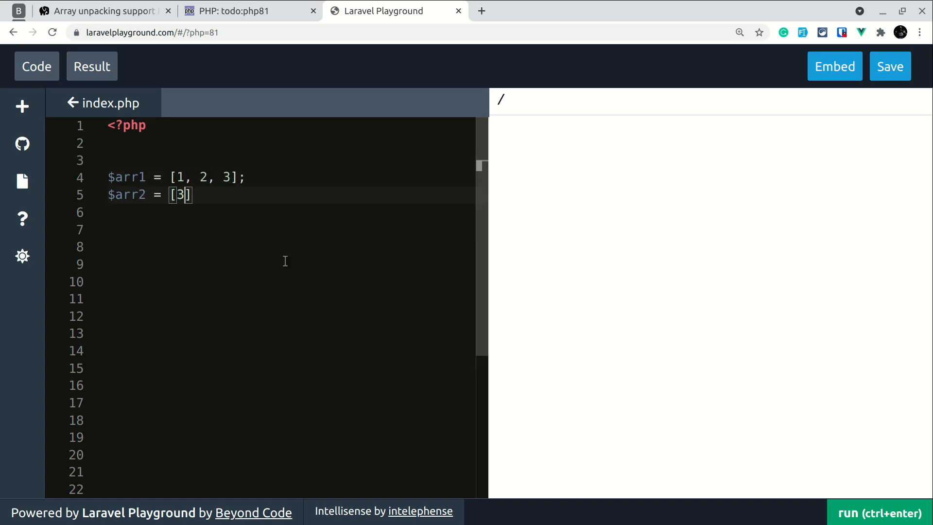
text(, 4, 5];)
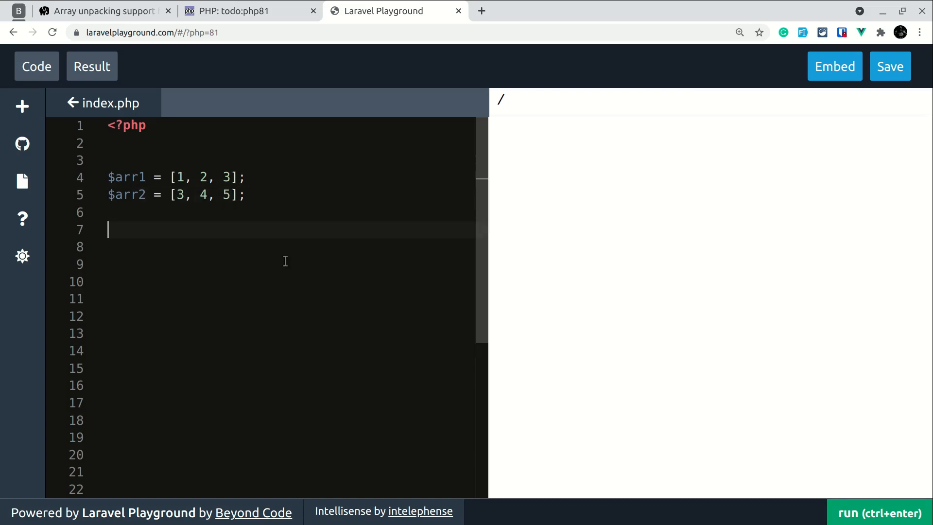
Add dd([...$arr1, ...$arr2]); on line 7 and run it, dumping 1, 2, 3, 3, 4, 5
text(dd([.]);)
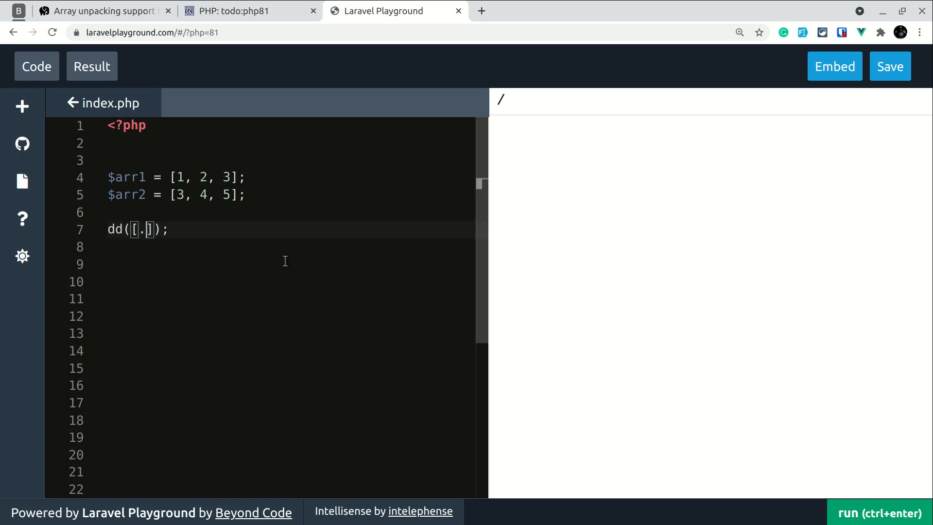
text(...$arr1, ...$arr2)
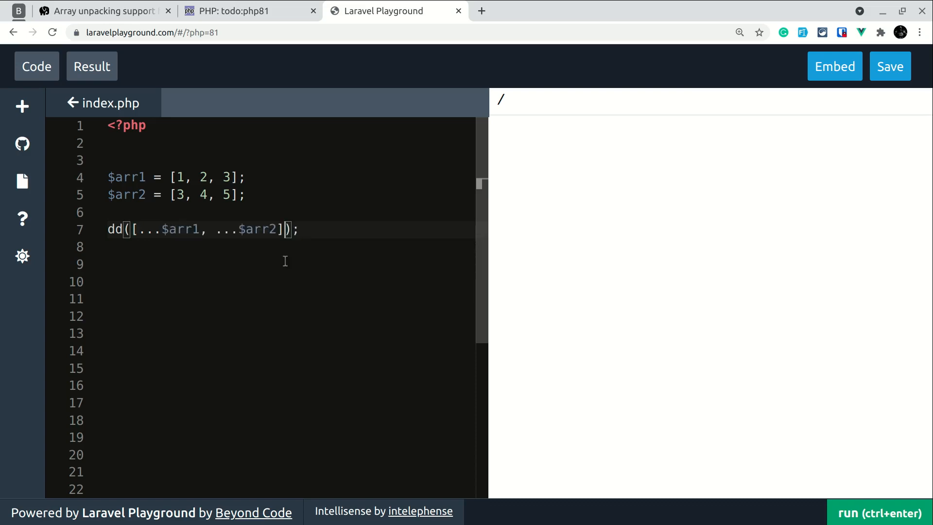
mouse_move(248, 216)
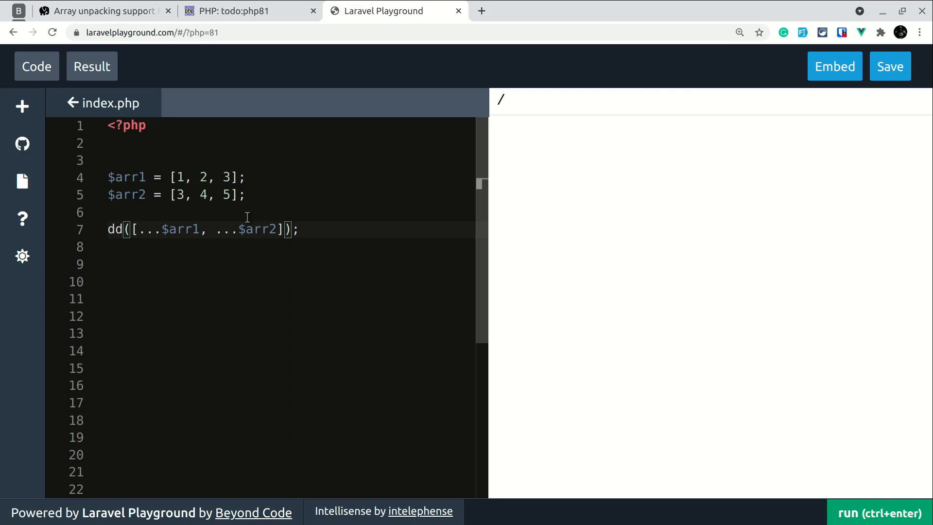
click(879, 513)
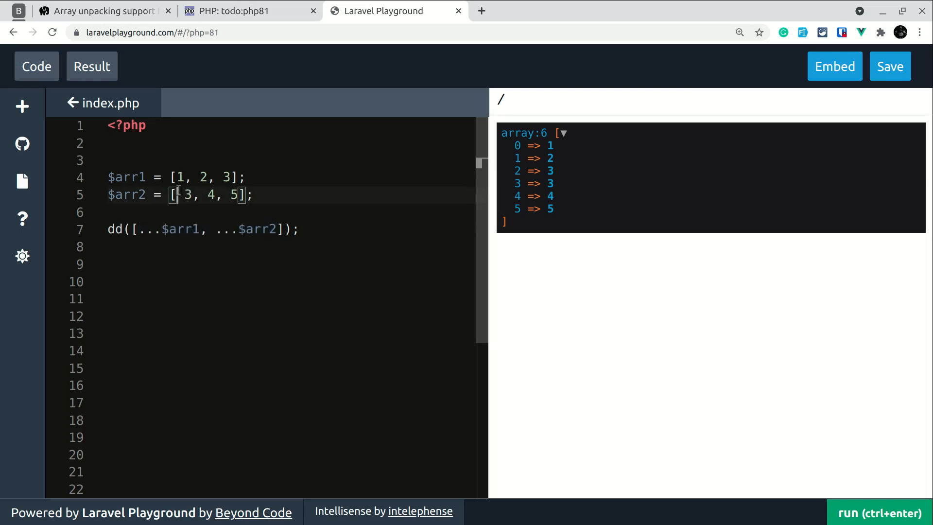
Key $arr2's first value as 'a' => 3, then begin adding key 'a' to $arr1
text('a')
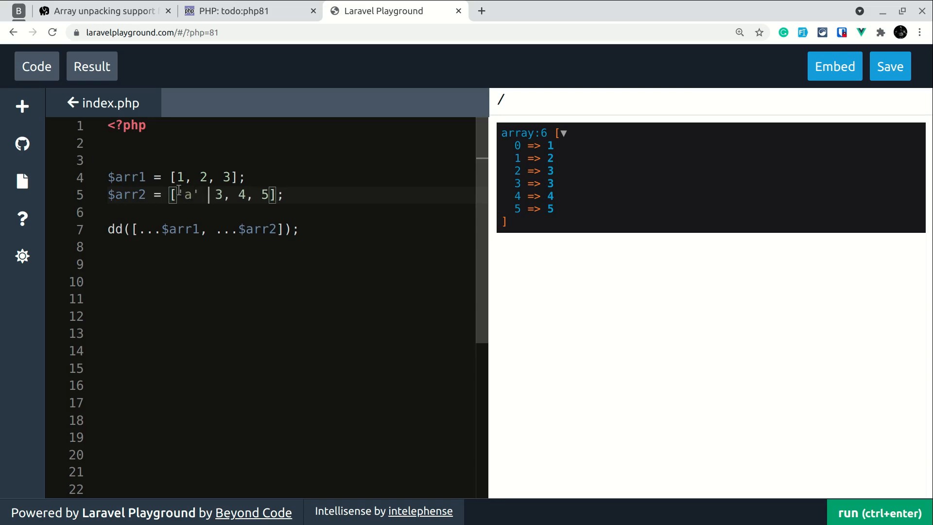
text(=>)
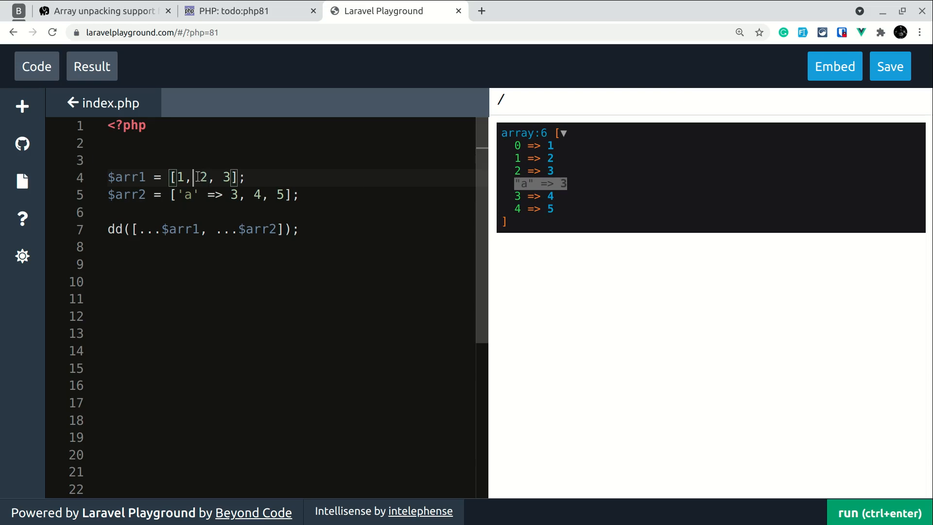
text('a')
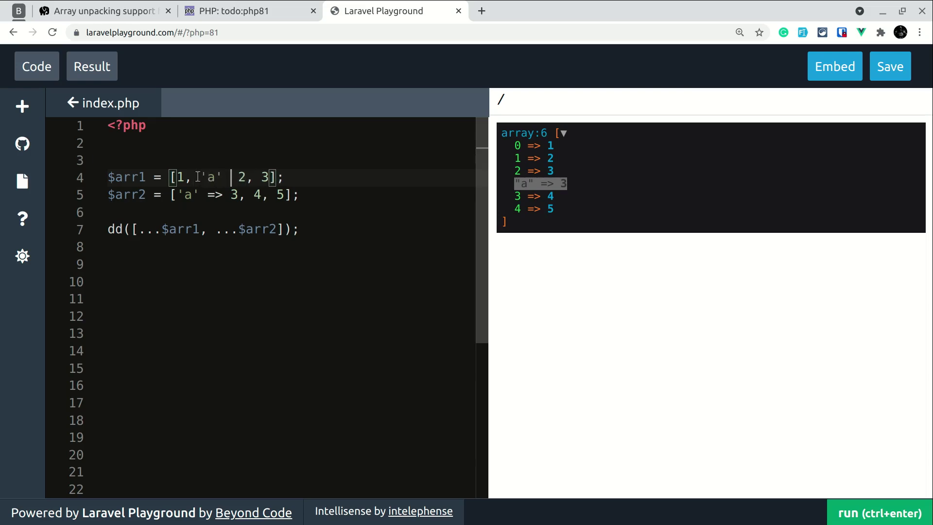